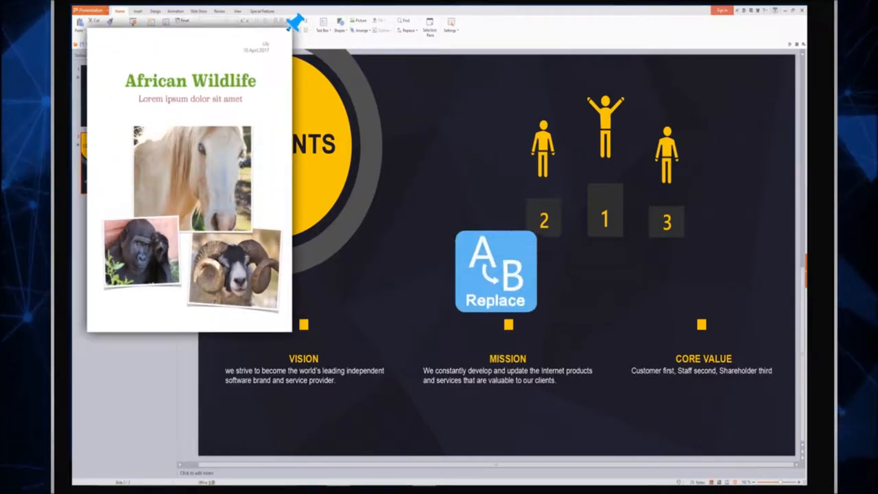
# Add the heading 'Pin to Screen' on the pinned proposal screenshot with the text tool.
pyautogui.click(495, 272)
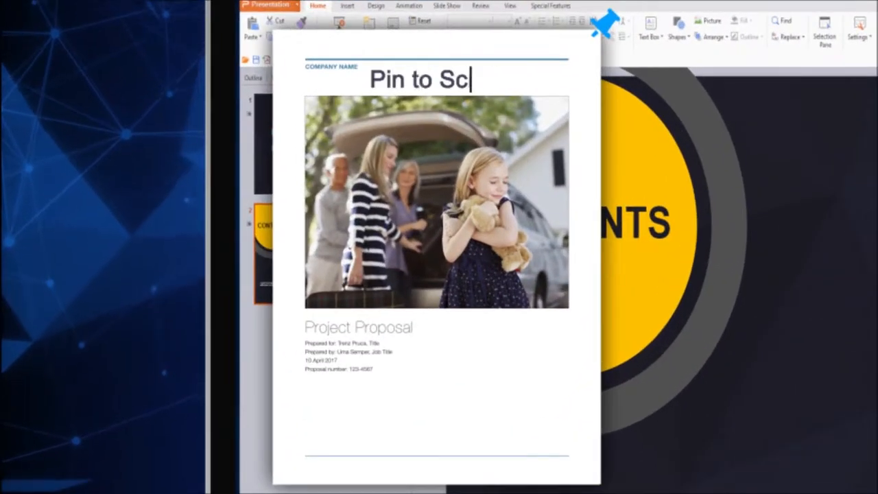
pyautogui.write('reen')
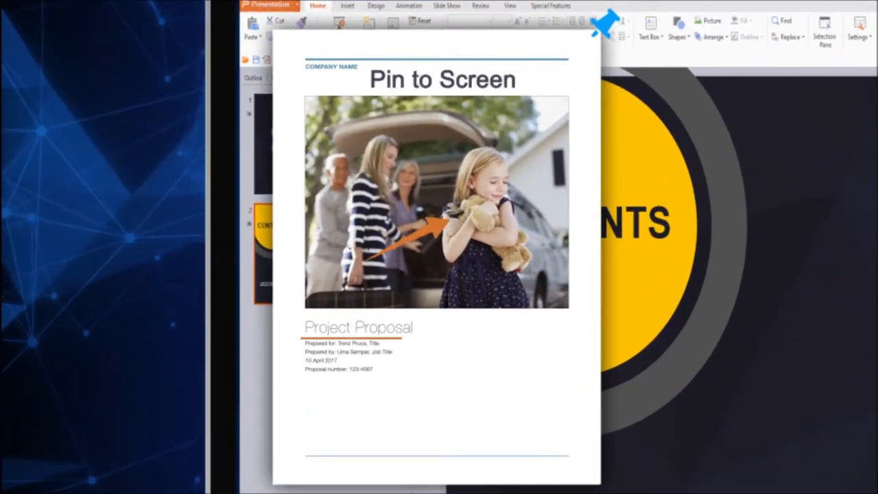